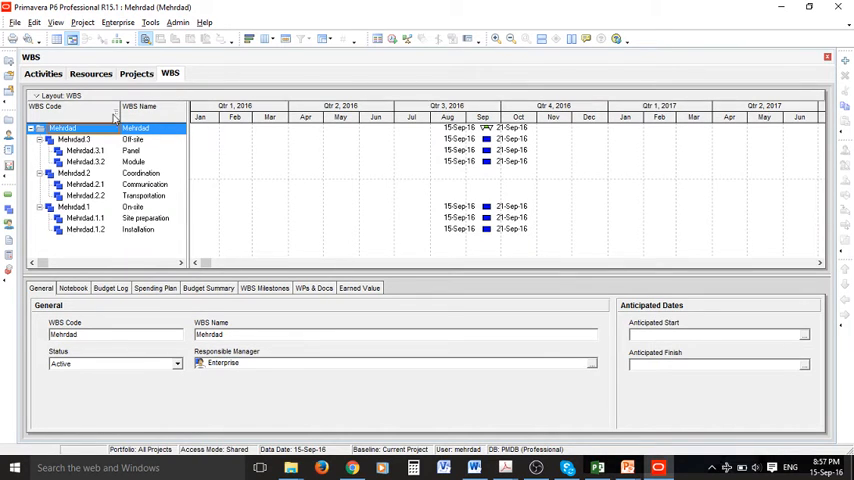
pyautogui.moveTo(266, 217)
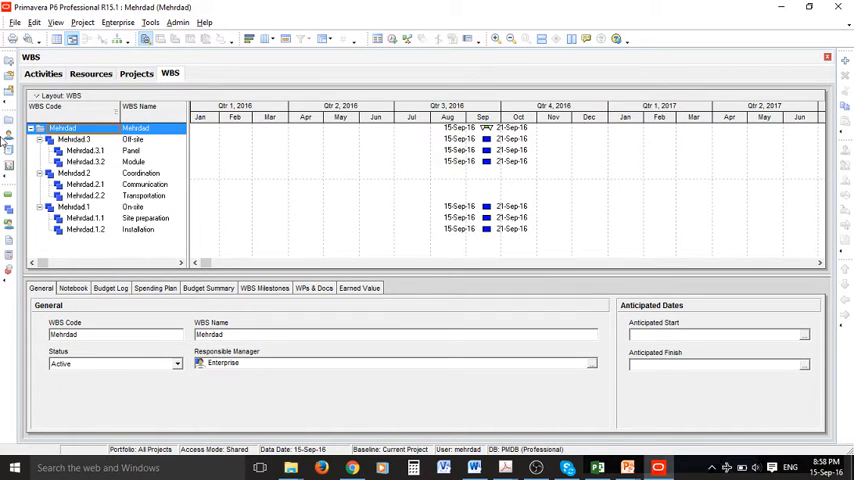
# Switch to the Activities window to show the Mehrdad project's activity list and Gantt chart
pyautogui.click(42, 73)
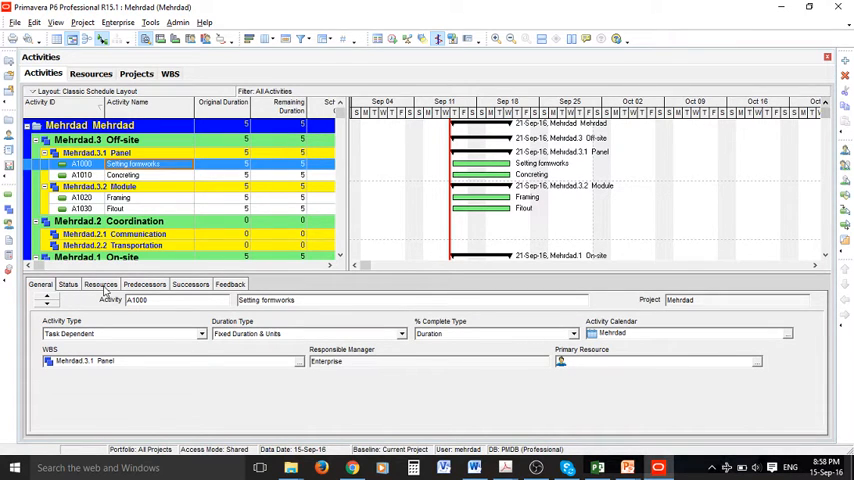
# Add the Relationships tab to activity details and view A1000's predecessors and successors
pyautogui.click(190, 284)
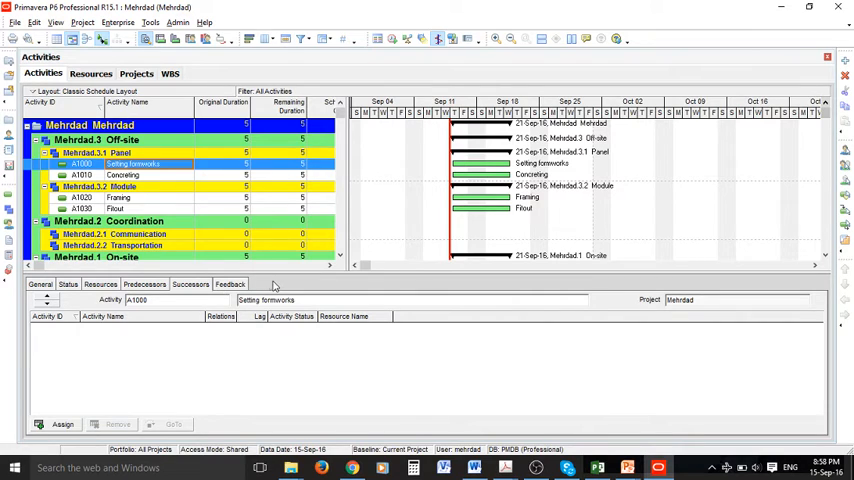
pyautogui.rightClick(272, 284)
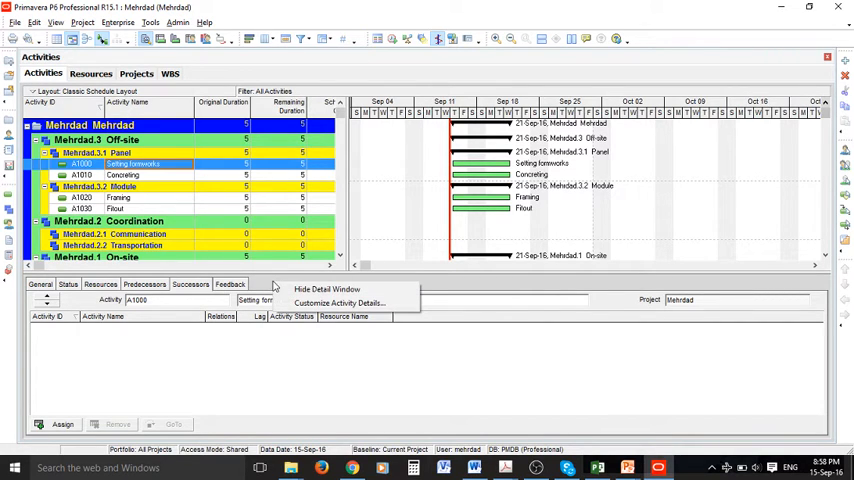
pyautogui.moveTo(340, 303)
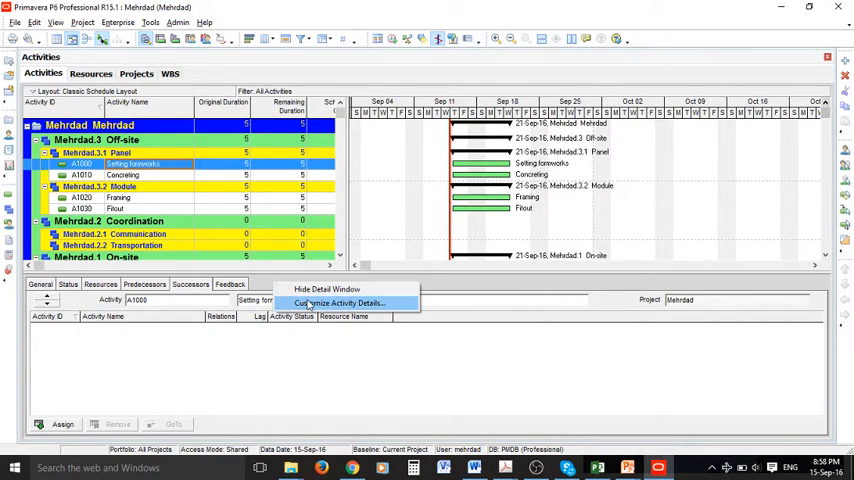
pyautogui.click(339, 303)
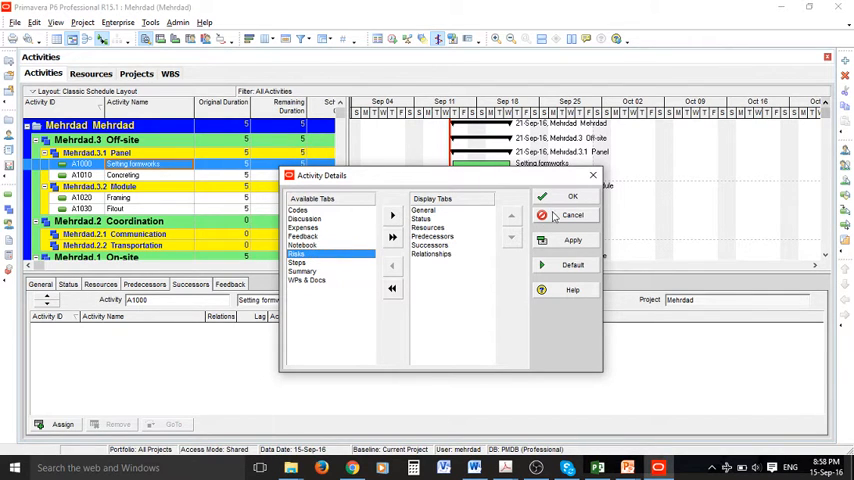
pyautogui.click(572, 196)
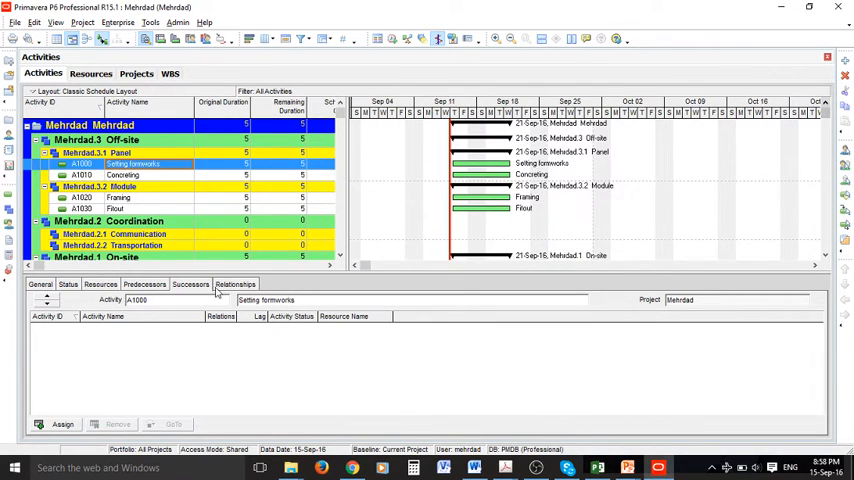
pyautogui.click(235, 284)
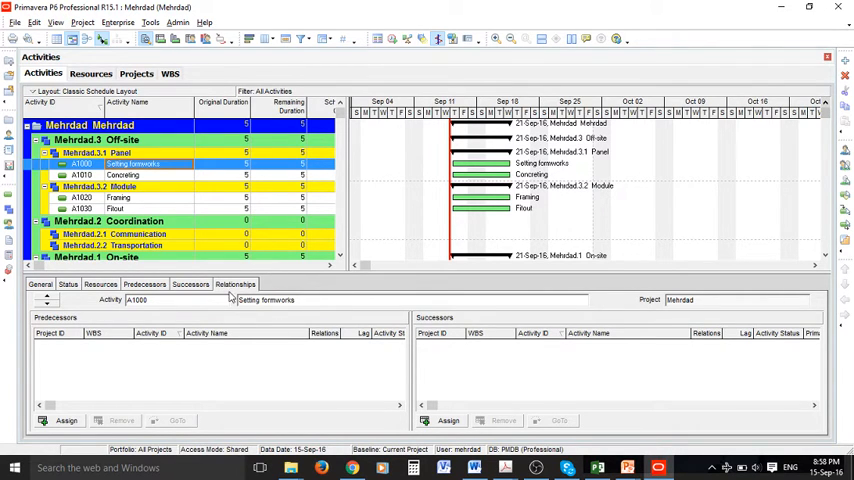
pyautogui.moveTo(500, 362)
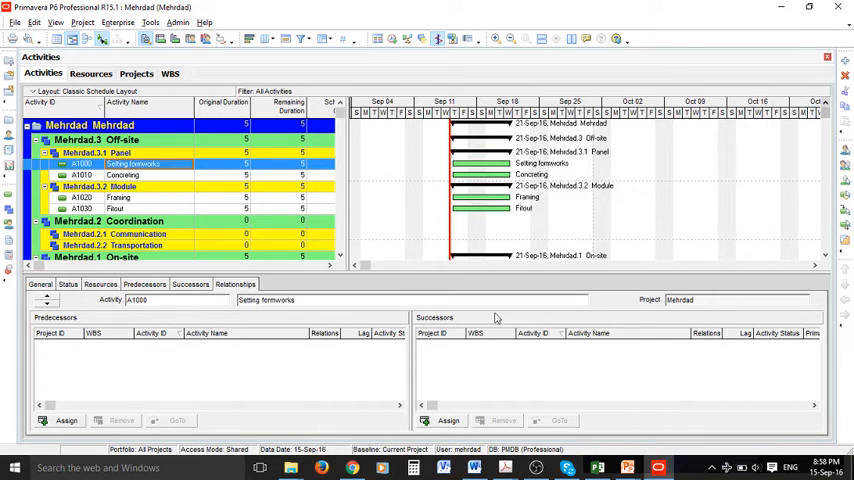
pyautogui.moveTo(334, 363)
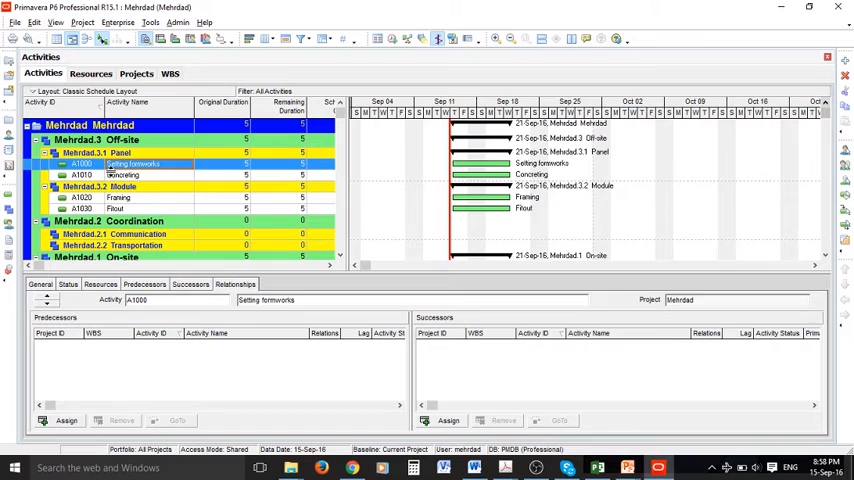
# Assign Setting formworks (A1000) as the predecessor of Concreting (A1010)
pyautogui.click(122, 174)
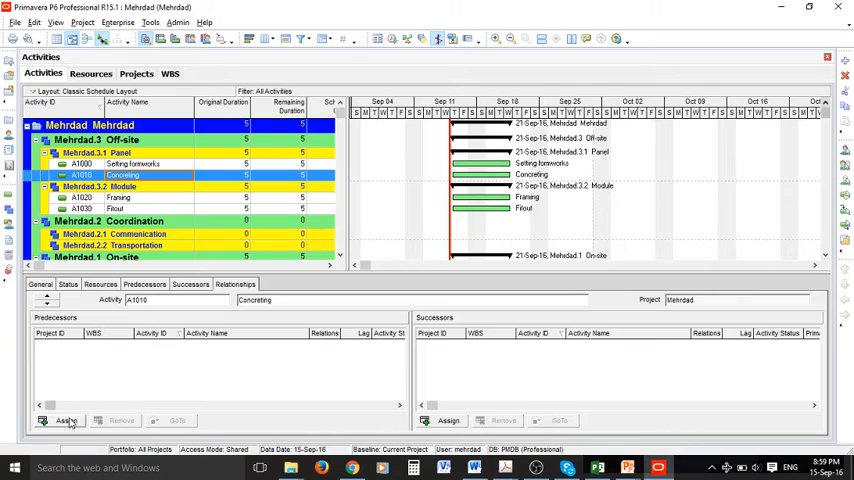
pyautogui.click(62, 420)
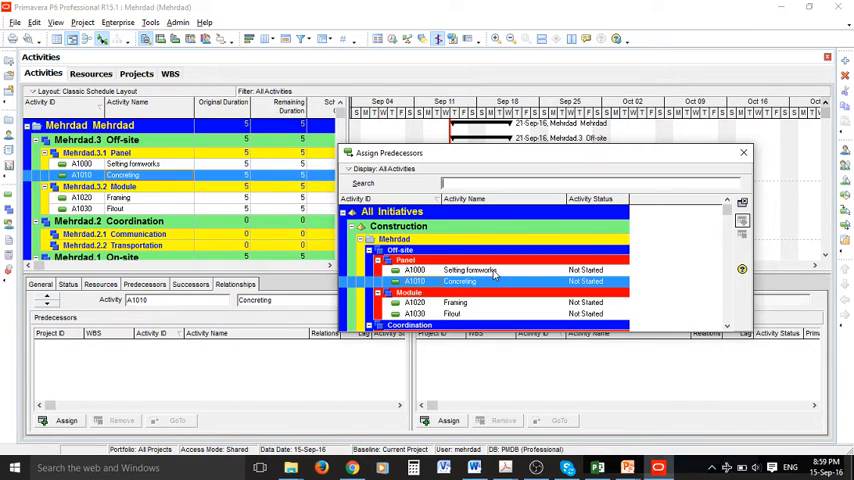
pyautogui.click(470, 270)
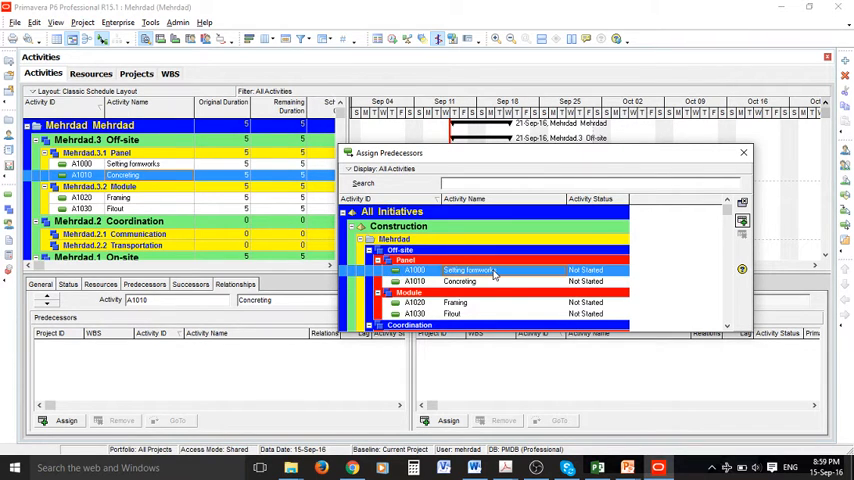
pyautogui.moveTo(737, 225)
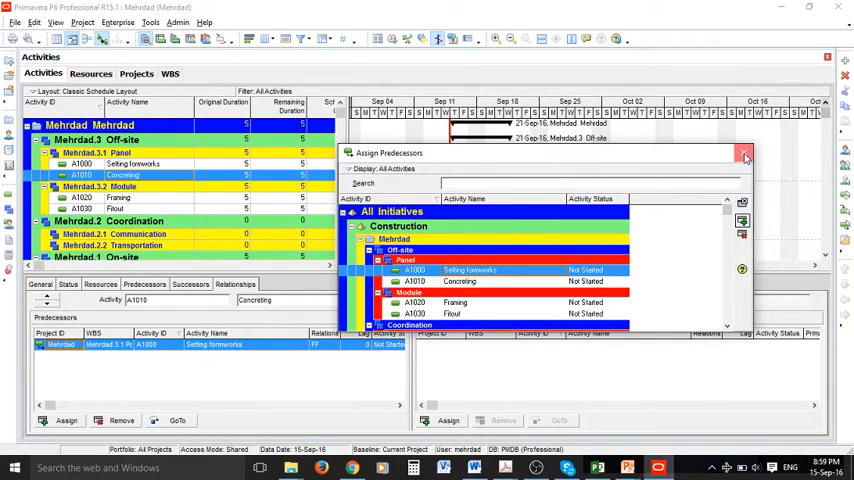
pyautogui.click(745, 153)
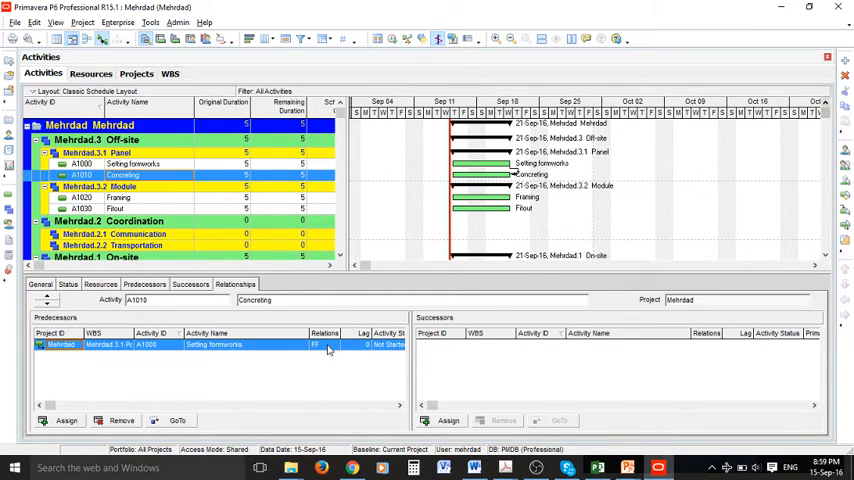
# Change the relationship type of Concreting's link using the Relationship dropdown
pyautogui.click(330, 345)
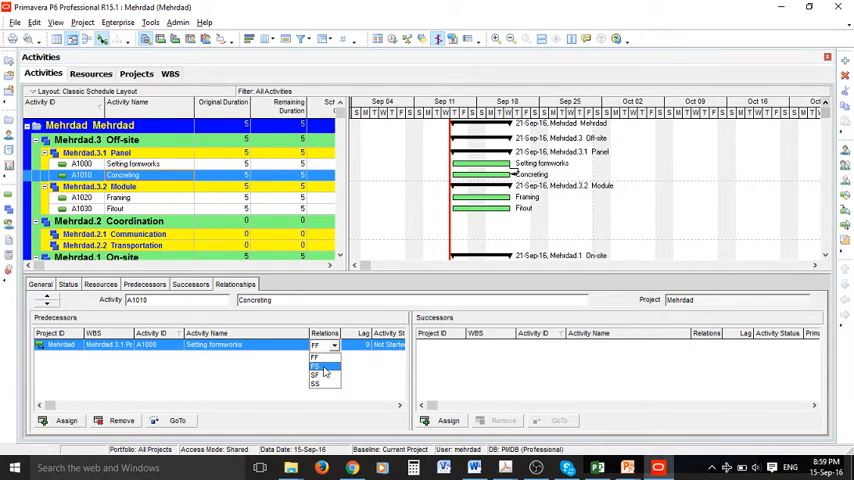
pyautogui.click(316, 366)
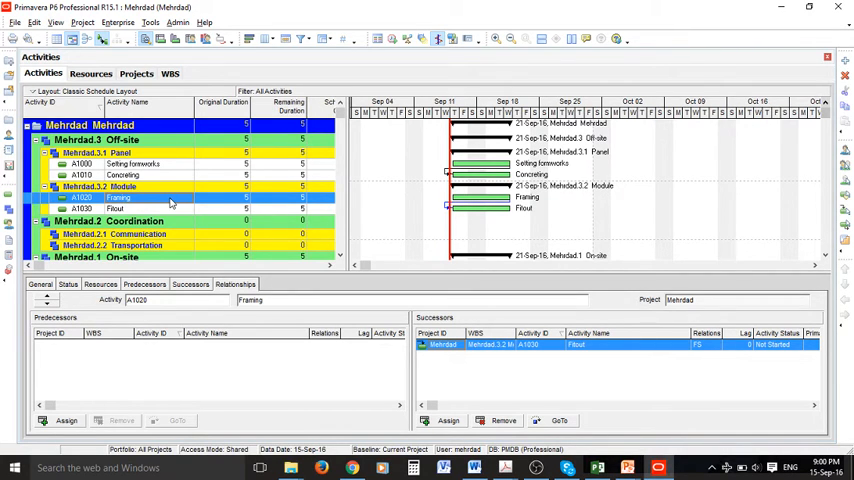
pyautogui.moveTo(358, 318)
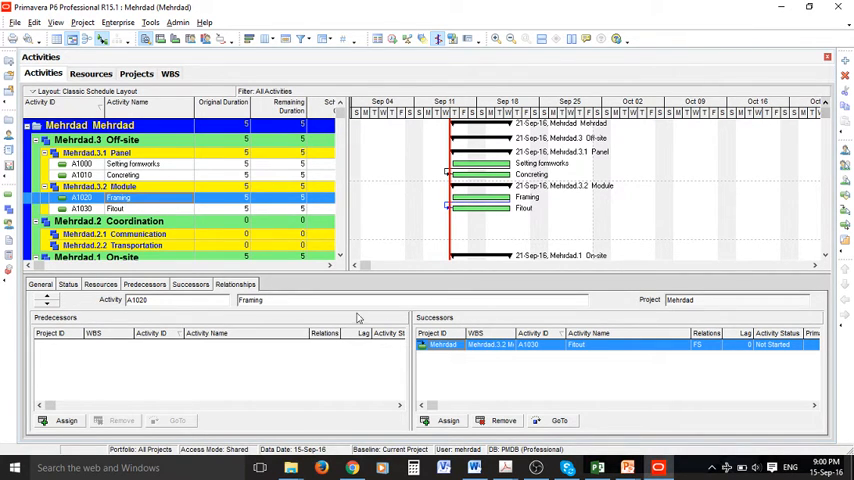
pyautogui.moveTo(208, 250)
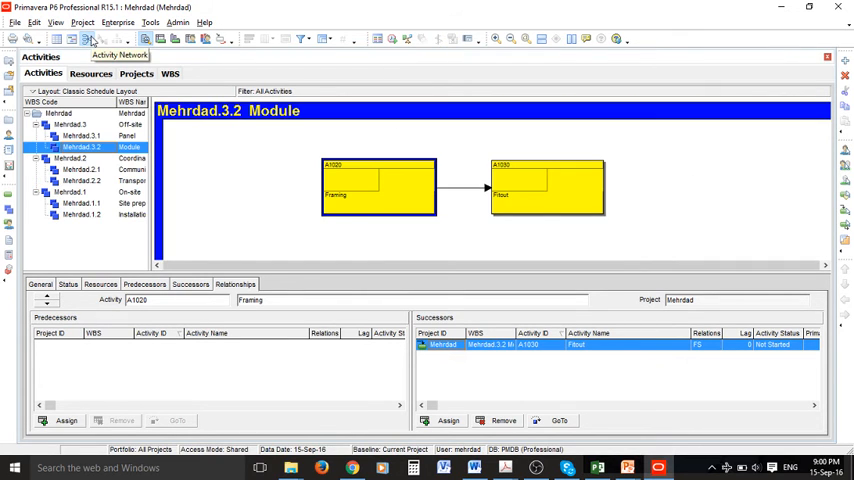
pyautogui.moveTo(510, 40)
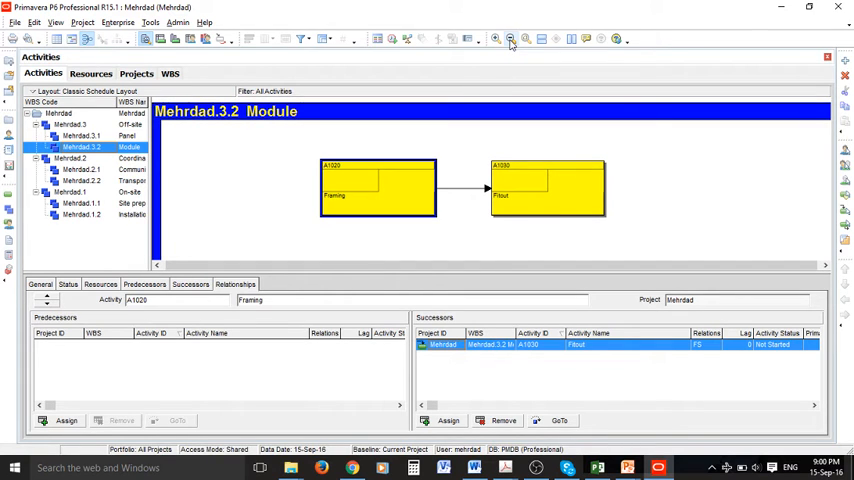
# Zoom the Module activity network in and out, then select the Fitout activity
pyautogui.click(495, 38)
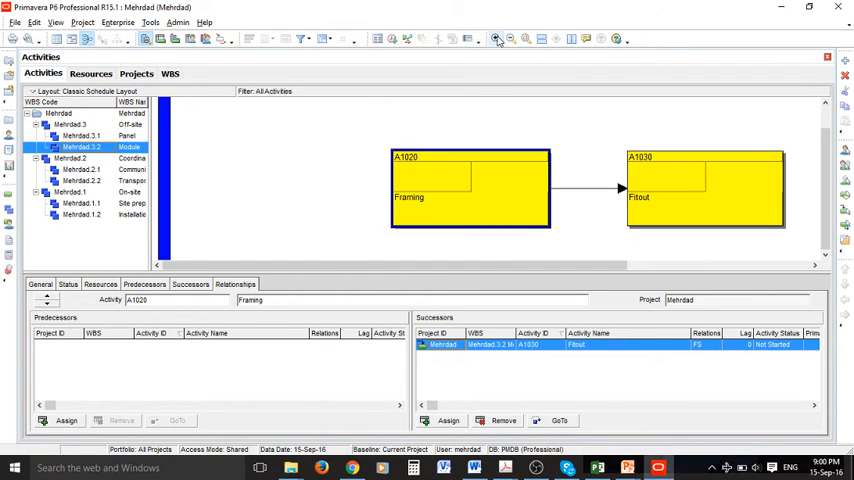
pyautogui.click(496, 38)
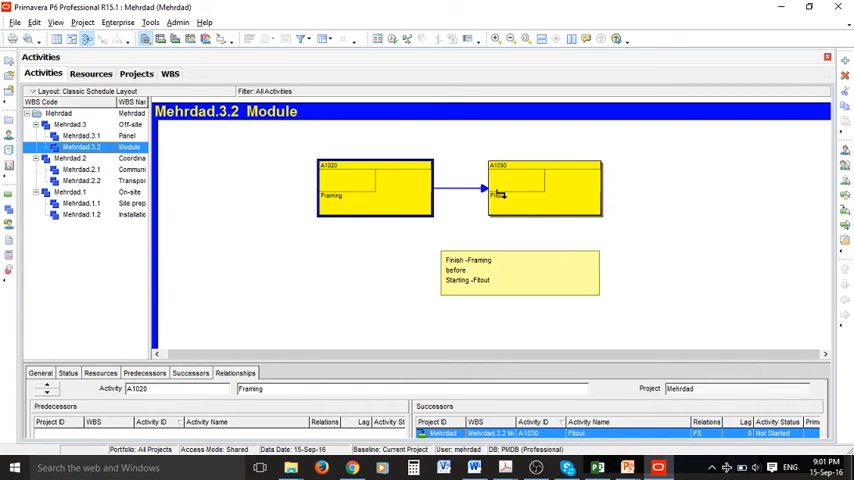
pyautogui.click(543, 189)
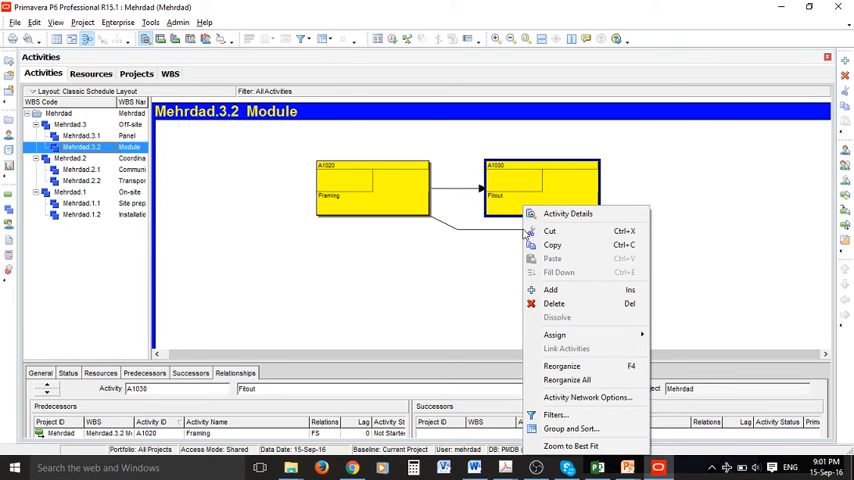
pyautogui.moveTo(557, 317)
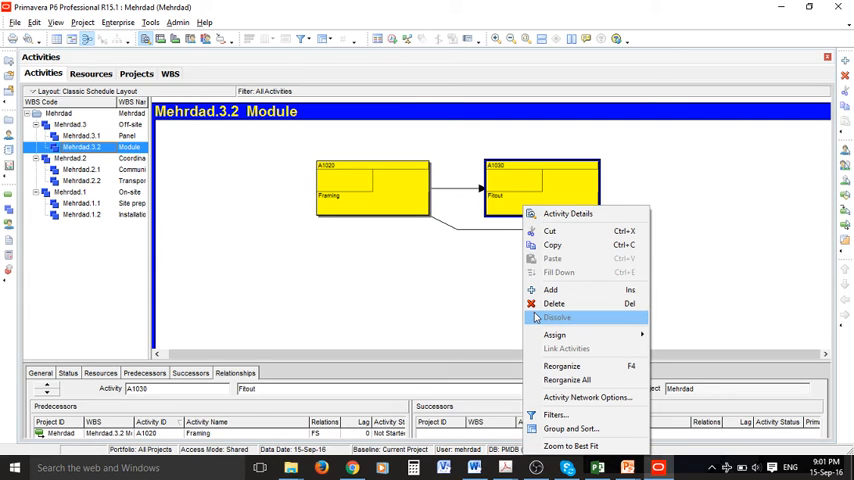
pyautogui.moveTo(554, 303)
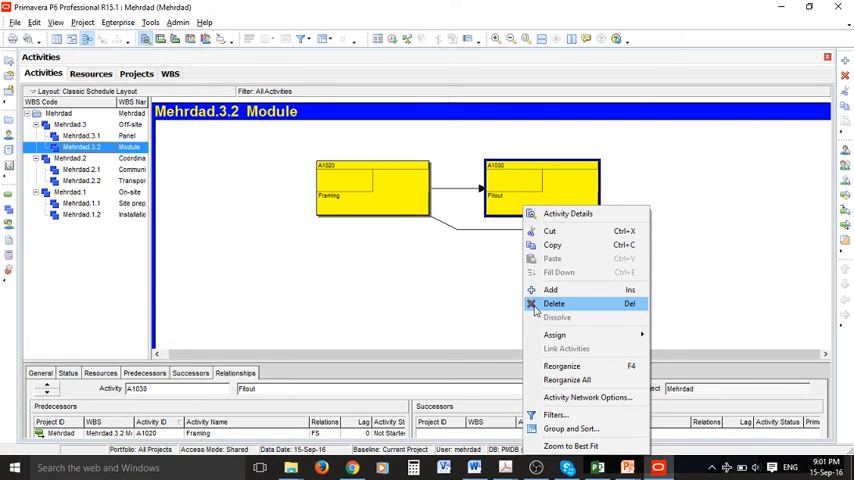
# Start deleting the Fitout activity but decline the confirmation, keeping it
pyautogui.click(554, 303)
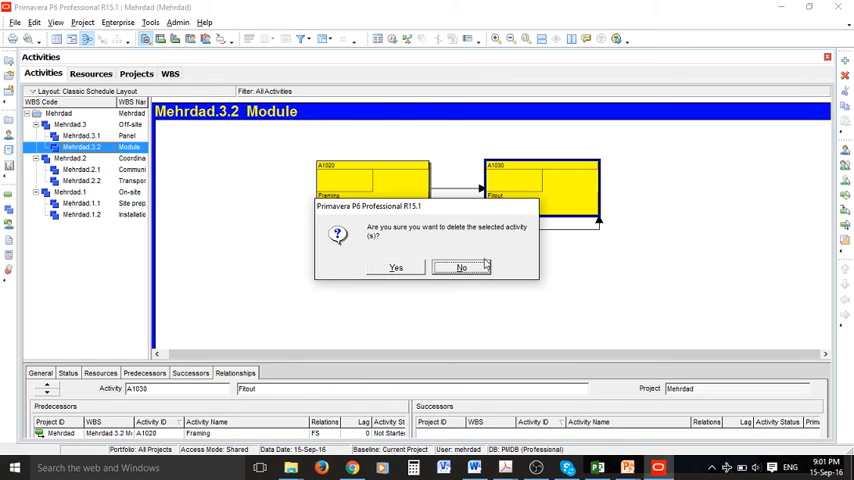
pyautogui.click(460, 267)
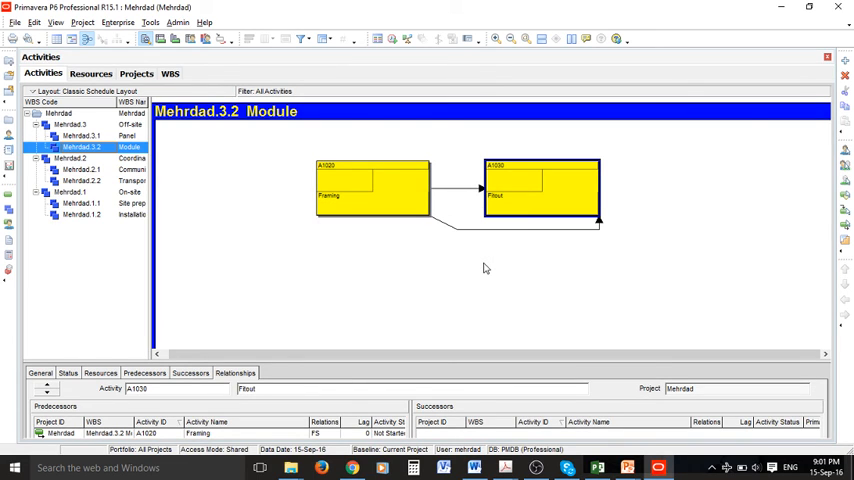